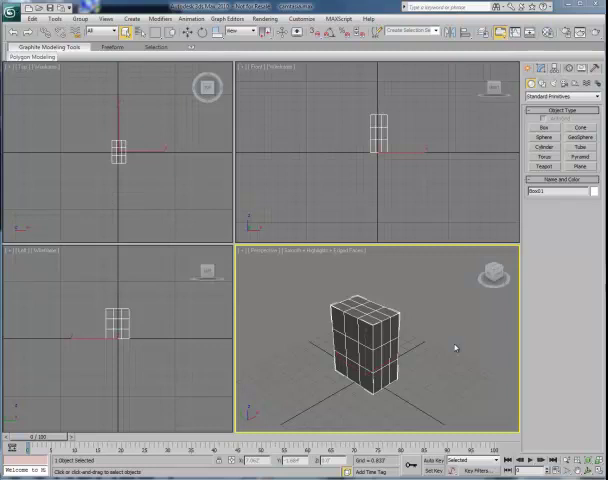
pyautogui.moveTo(404, 132)
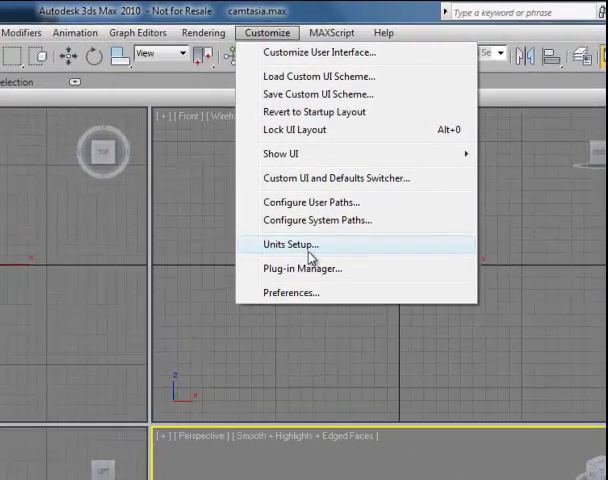
# Change the Display Unit Scale from US Standard feet to Generic Units and confirm
pyautogui.click(290, 244)
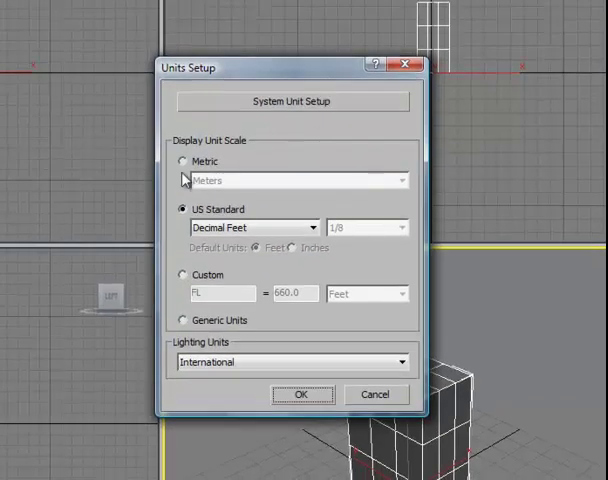
pyautogui.moveTo(186, 172)
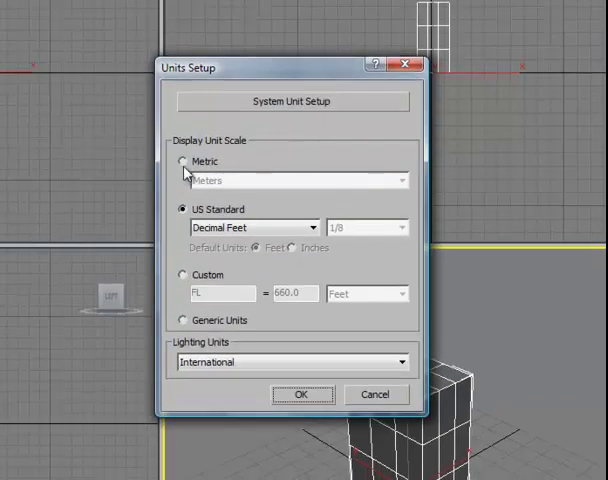
pyautogui.click(312, 228)
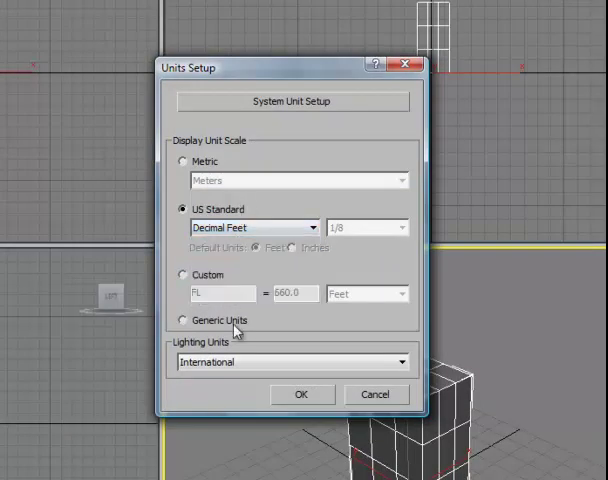
pyautogui.moveTo(196, 308)
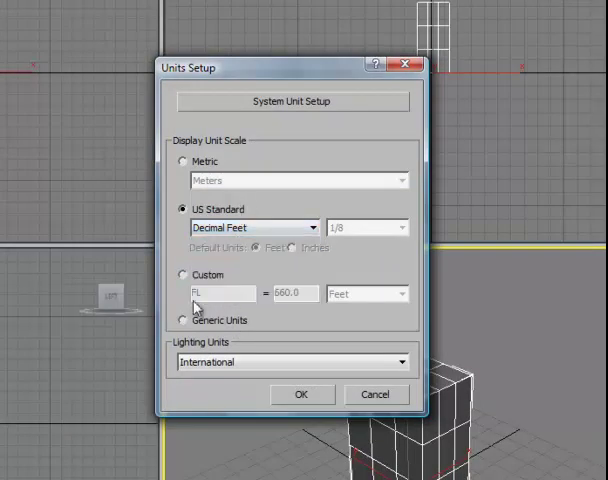
pyautogui.moveTo(284, 308)
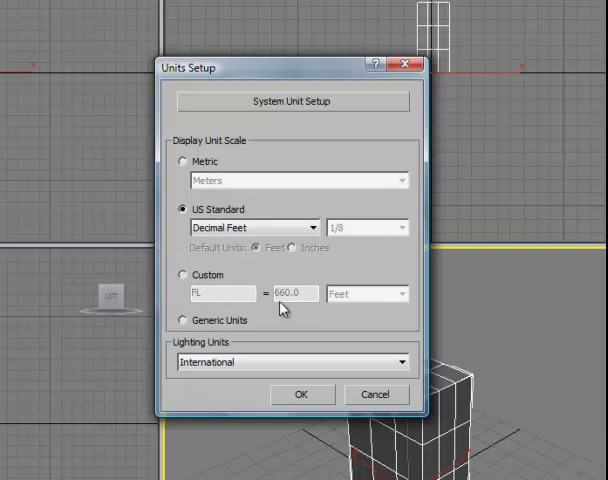
pyautogui.moveTo(310, 260)
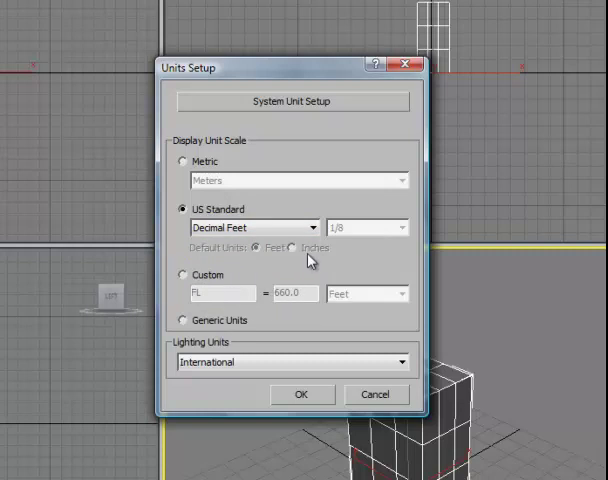
pyautogui.moveTo(284, 308)
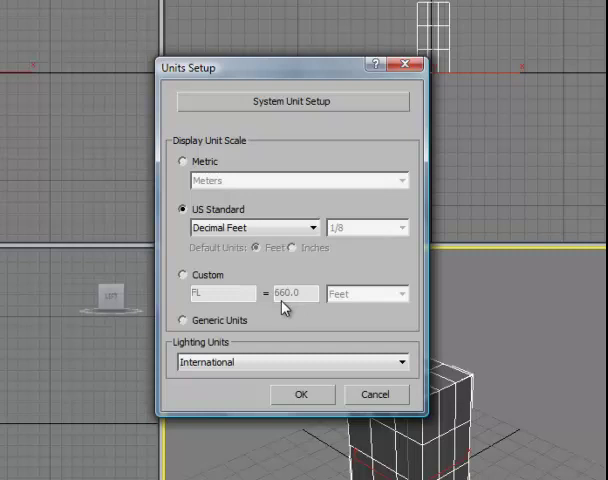
pyautogui.click(184, 320)
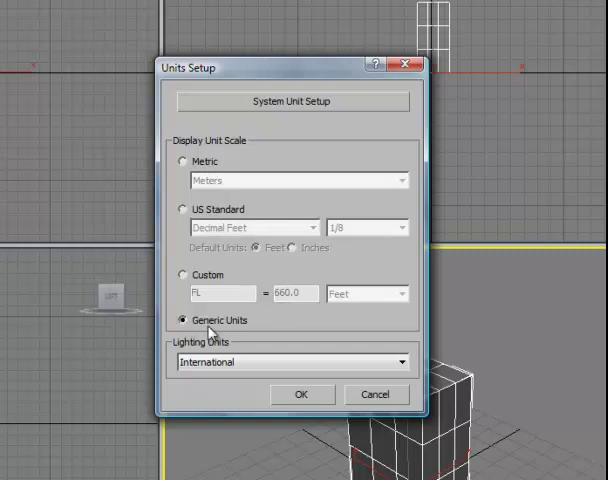
pyautogui.click(300, 394)
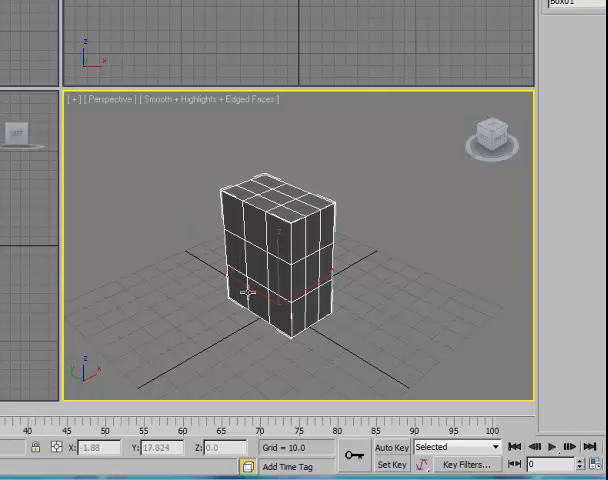
pyautogui.moveTo(276, 246)
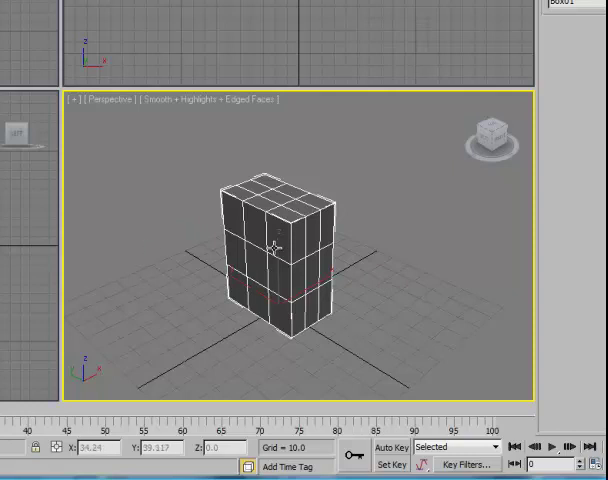
pyautogui.moveTo(188, 246)
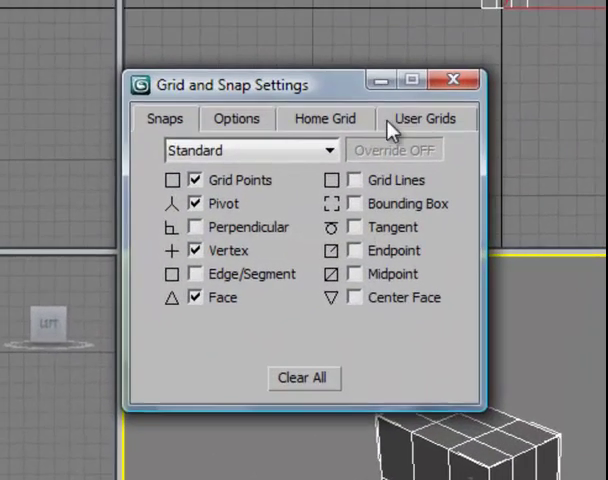
# Review the Home Grid settings (spacing 10.0, major lines every 10th, extent 7), then return to the snap types
pyautogui.click(324, 116)
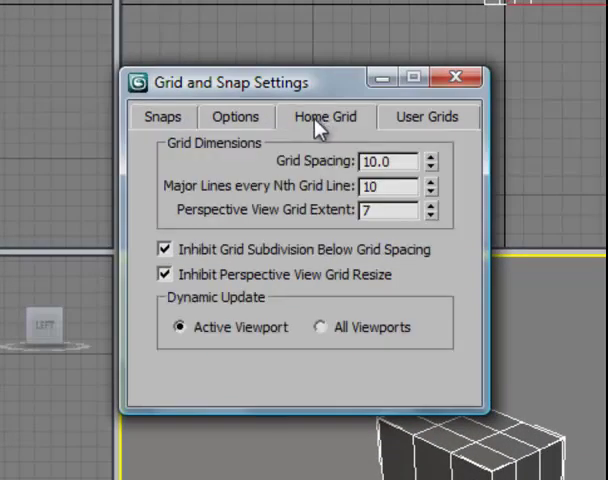
pyautogui.moveTo(400, 186)
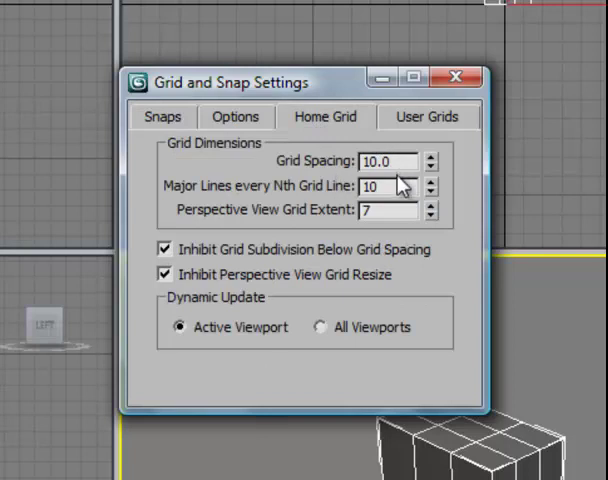
pyautogui.moveTo(408, 204)
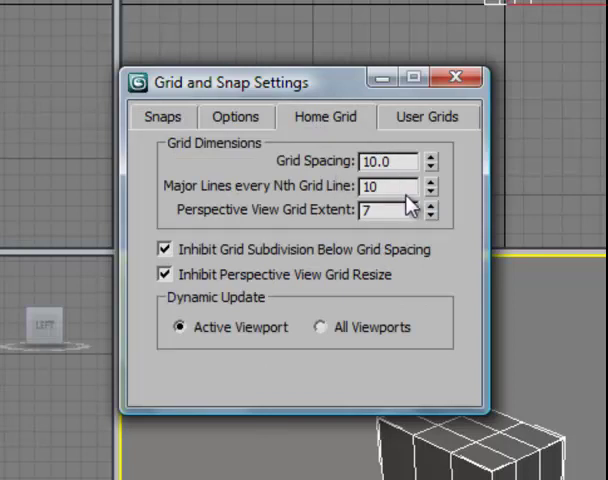
pyautogui.moveTo(392, 212)
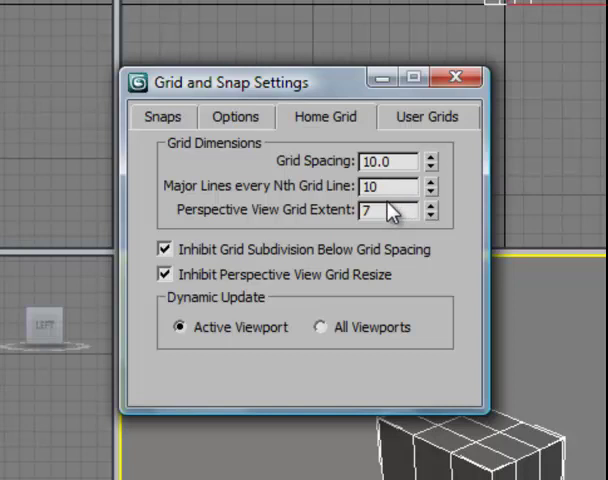
pyautogui.moveTo(282, 244)
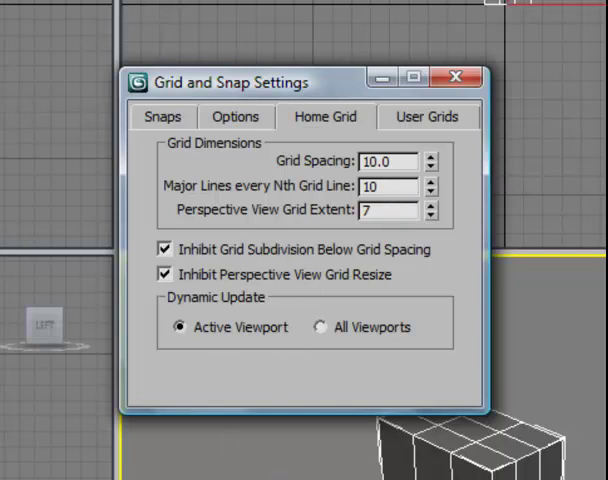
pyautogui.moveTo(344, 190)
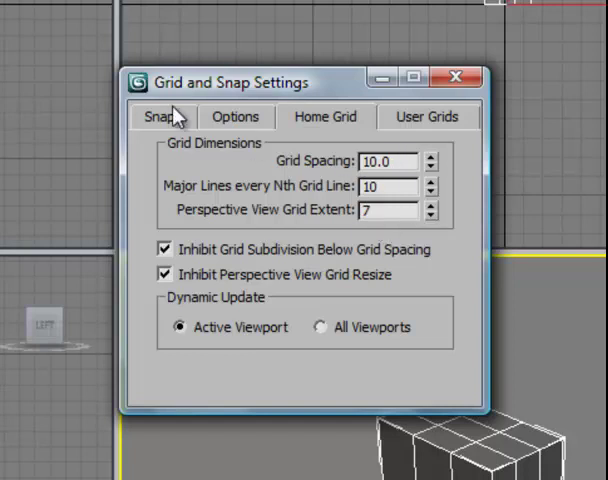
pyautogui.click(160, 116)
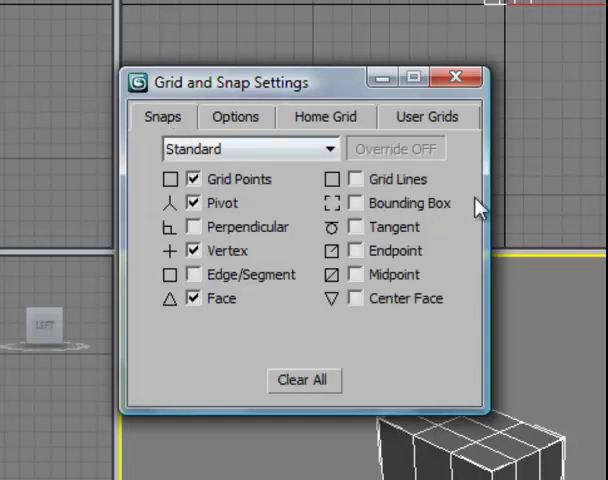
pyautogui.moveTo(202, 332)
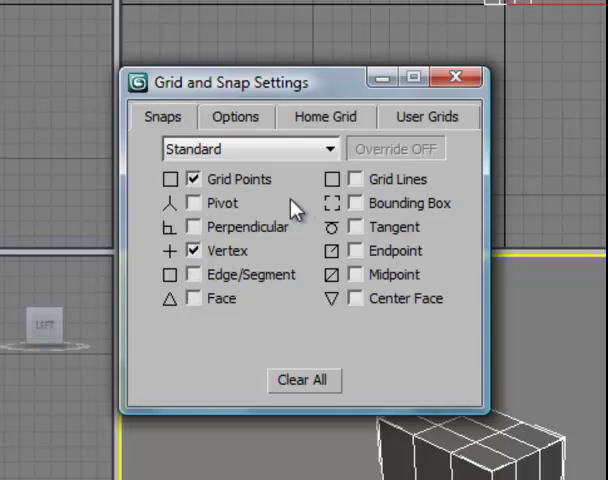
pyautogui.moveTo(180, 190)
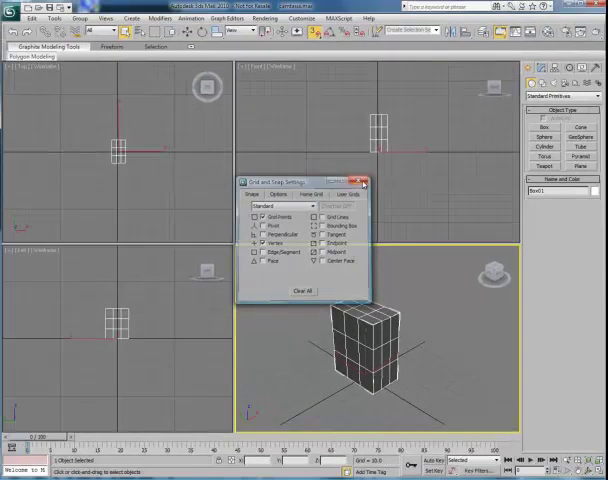
# Leave the snap settings and drag the box with the Move gizmo so it snaps to 0,0,0
pyautogui.click(366, 186)
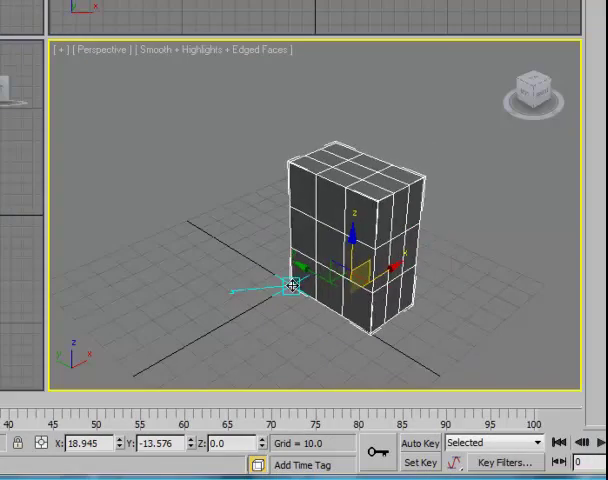
pyautogui.moveTo(290, 288); pyautogui.dragTo(296, 220)
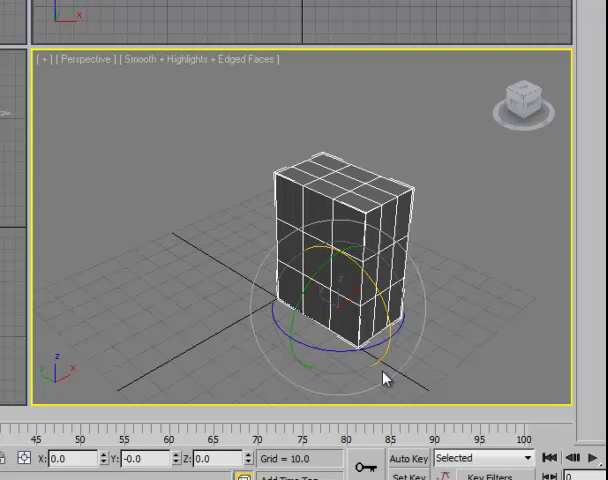
pyautogui.moveTo(456, 388)
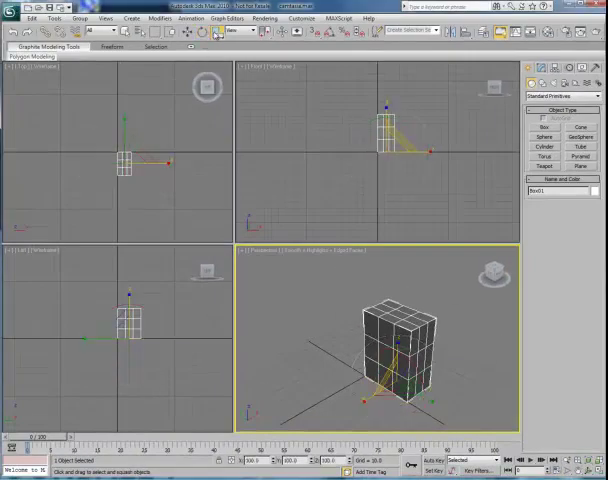
pyautogui.moveTo(212, 32)
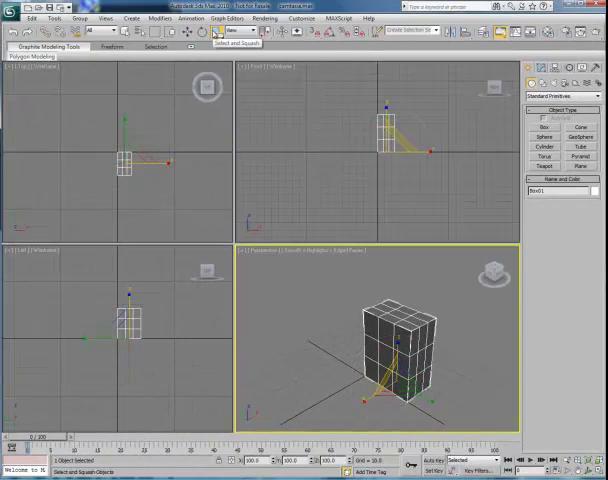
# Scale the box along its Z axis with the scale gizmo so it grows taller
pyautogui.click(212, 46)
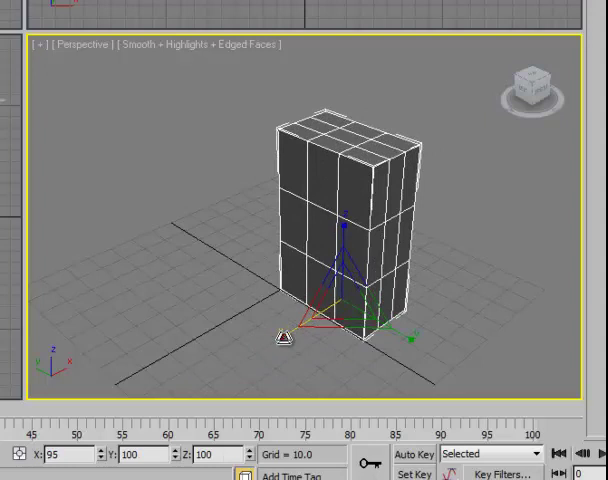
pyautogui.moveTo(284, 336); pyautogui.dragTo(324, 316)
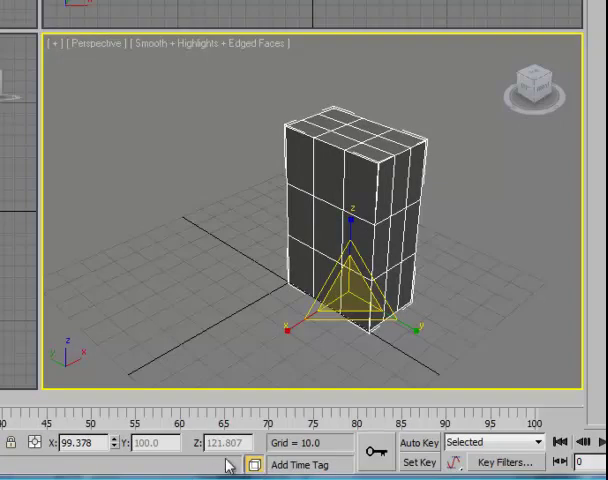
pyautogui.moveTo(228, 464)
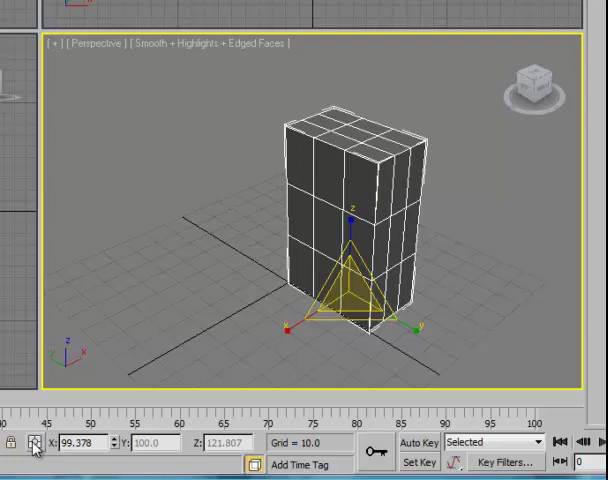
pyautogui.moveTo(32, 442)
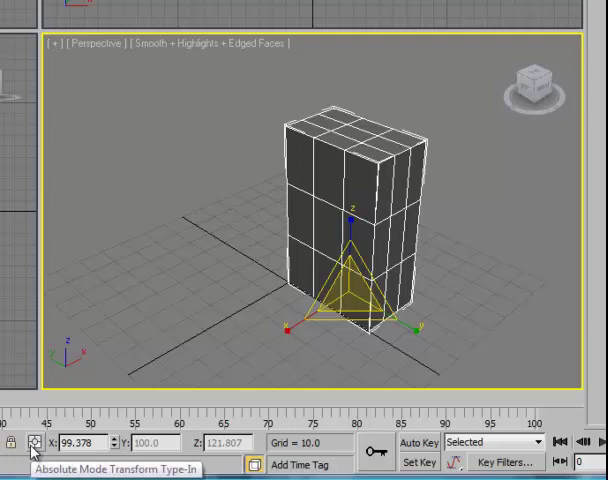
# Switch the Transform Type-In to Offset mode and select the X scale value for replacement
pyautogui.click(32, 444)
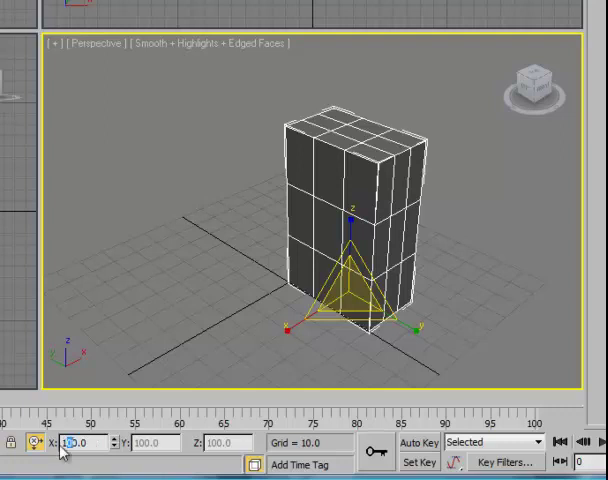
pyautogui.tripleClick(80, 442)
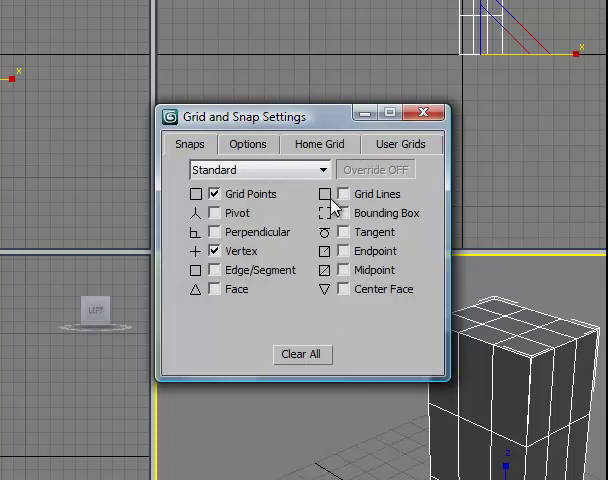
pyautogui.moveTo(270, 224)
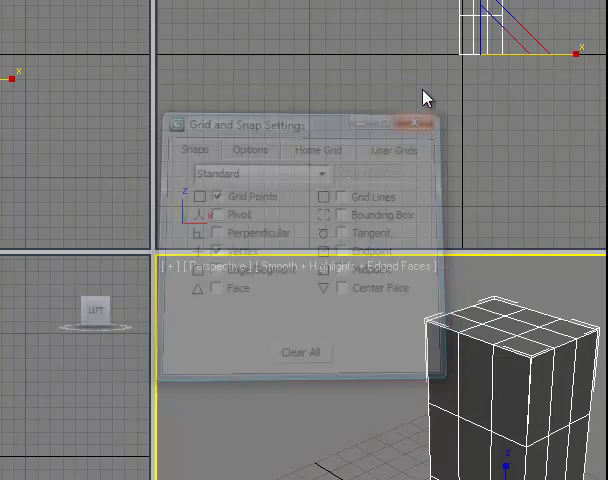
# Enable Angle Snap and rotate the box 105 degrees around its Z axis with the Rotate gizmo
pyautogui.click(414, 122)
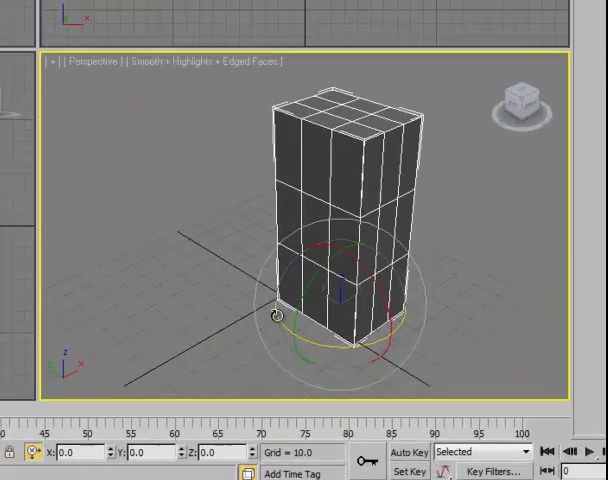
pyautogui.moveTo(278, 314); pyautogui.dragTo(370, 338)
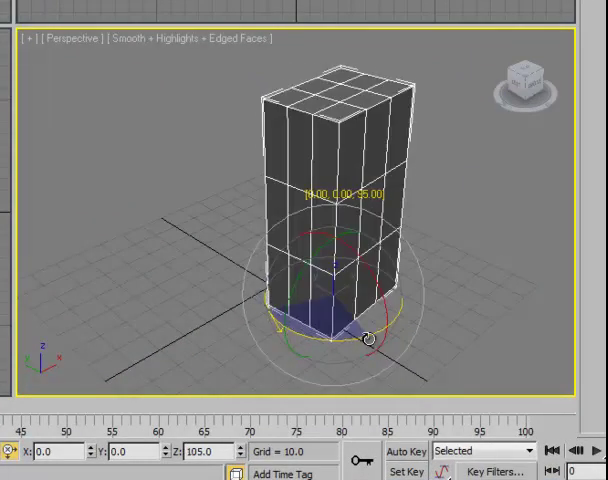